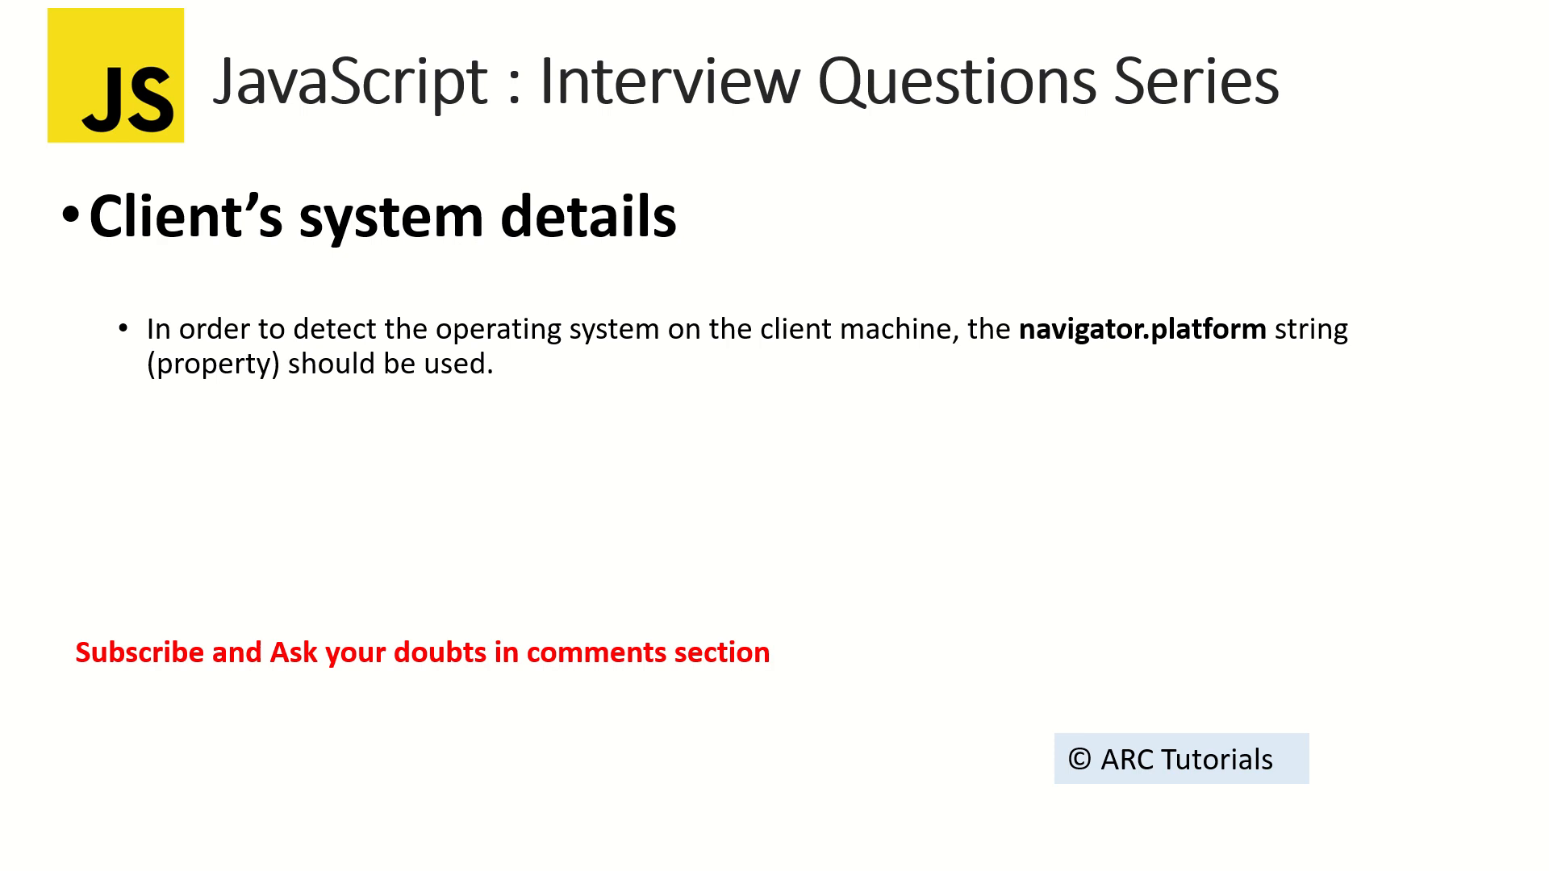
Step: Switch from the PowerPoint slide show to the js-example.html editor in VS Code
key(alt+tab)
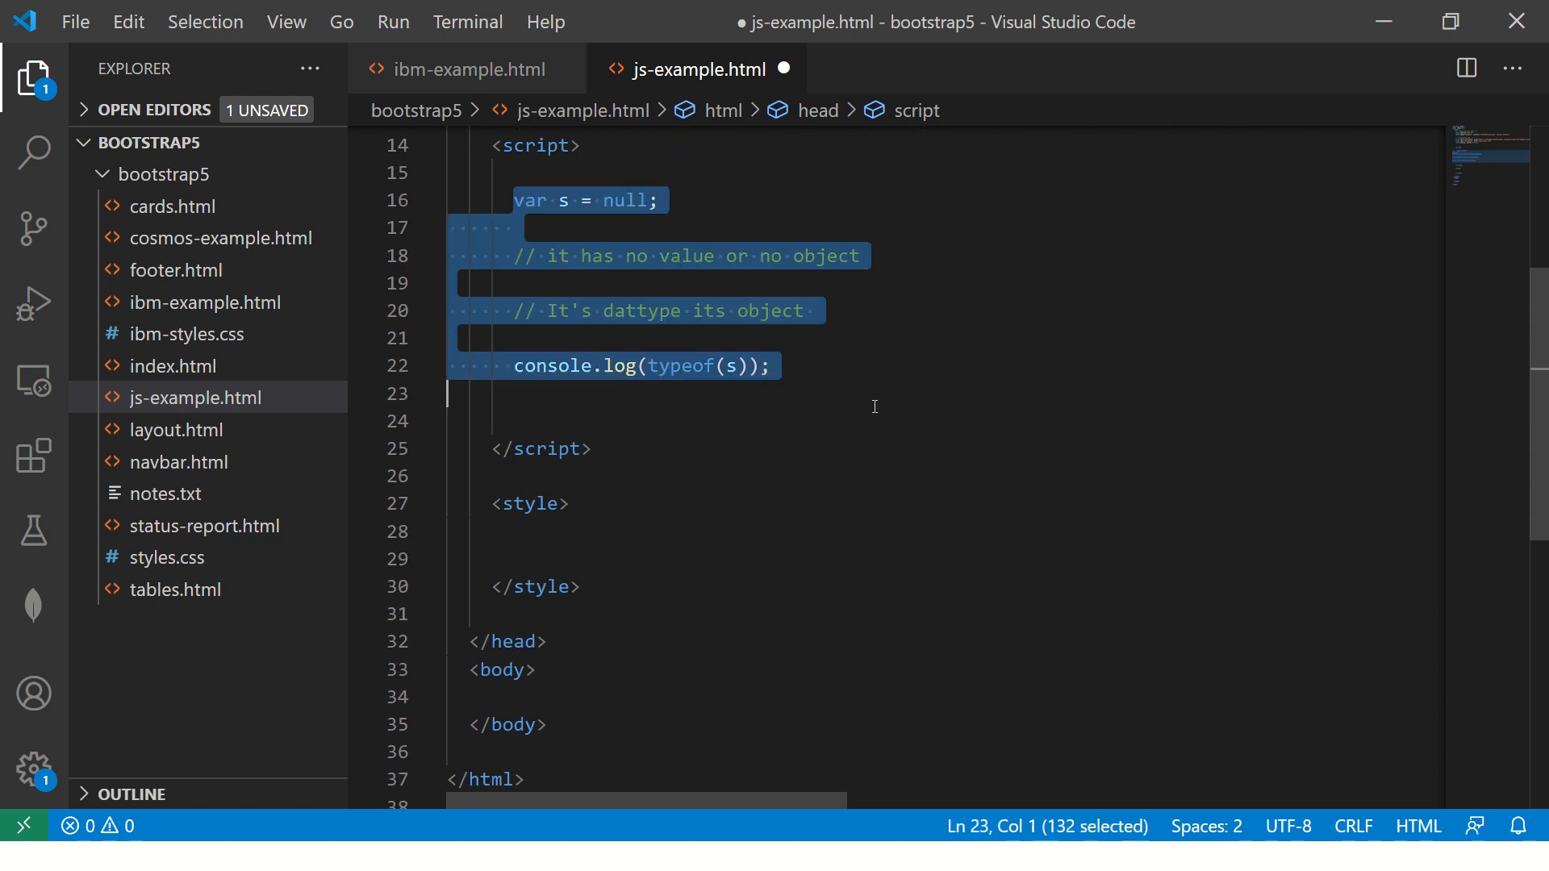
Step: Write console.log lines for navigator.vendor and navigator.platform in the script
text(console.log(navigator.appName)
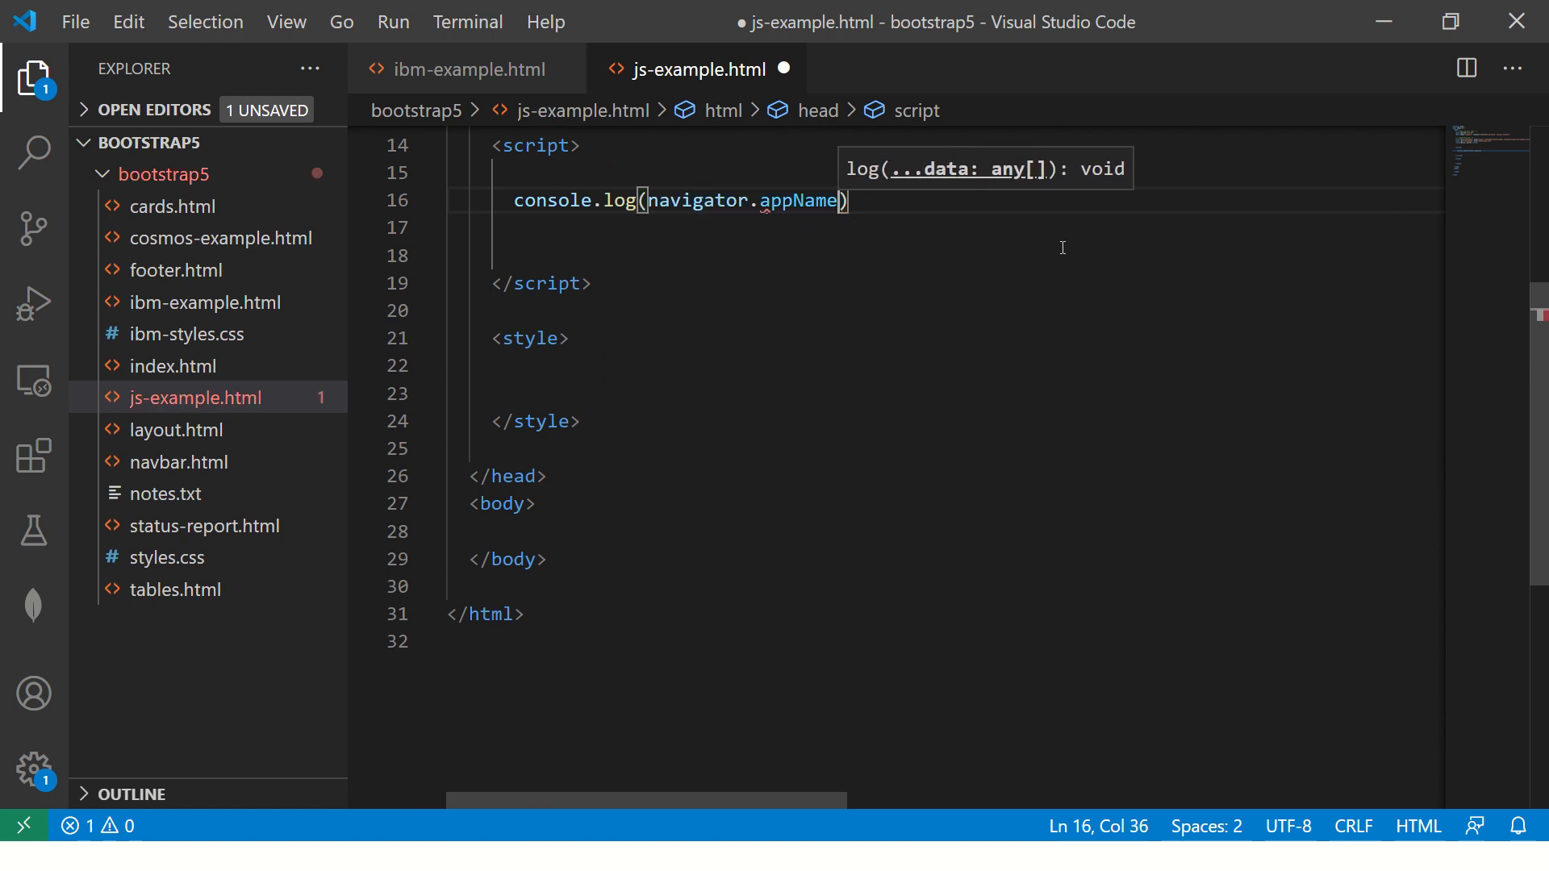
text(ver)
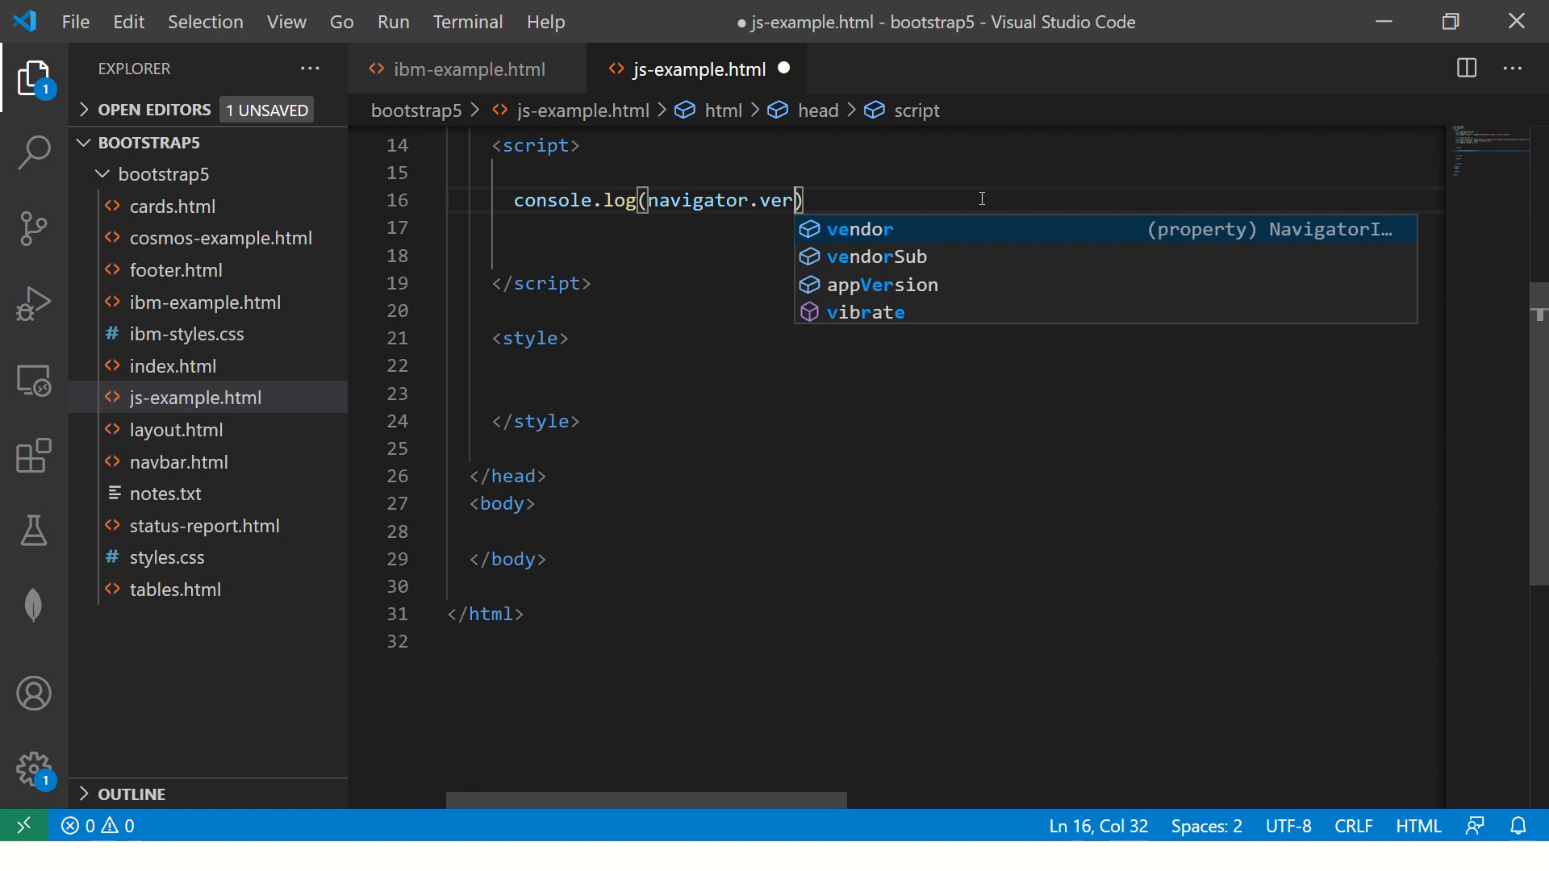
key(Tab)
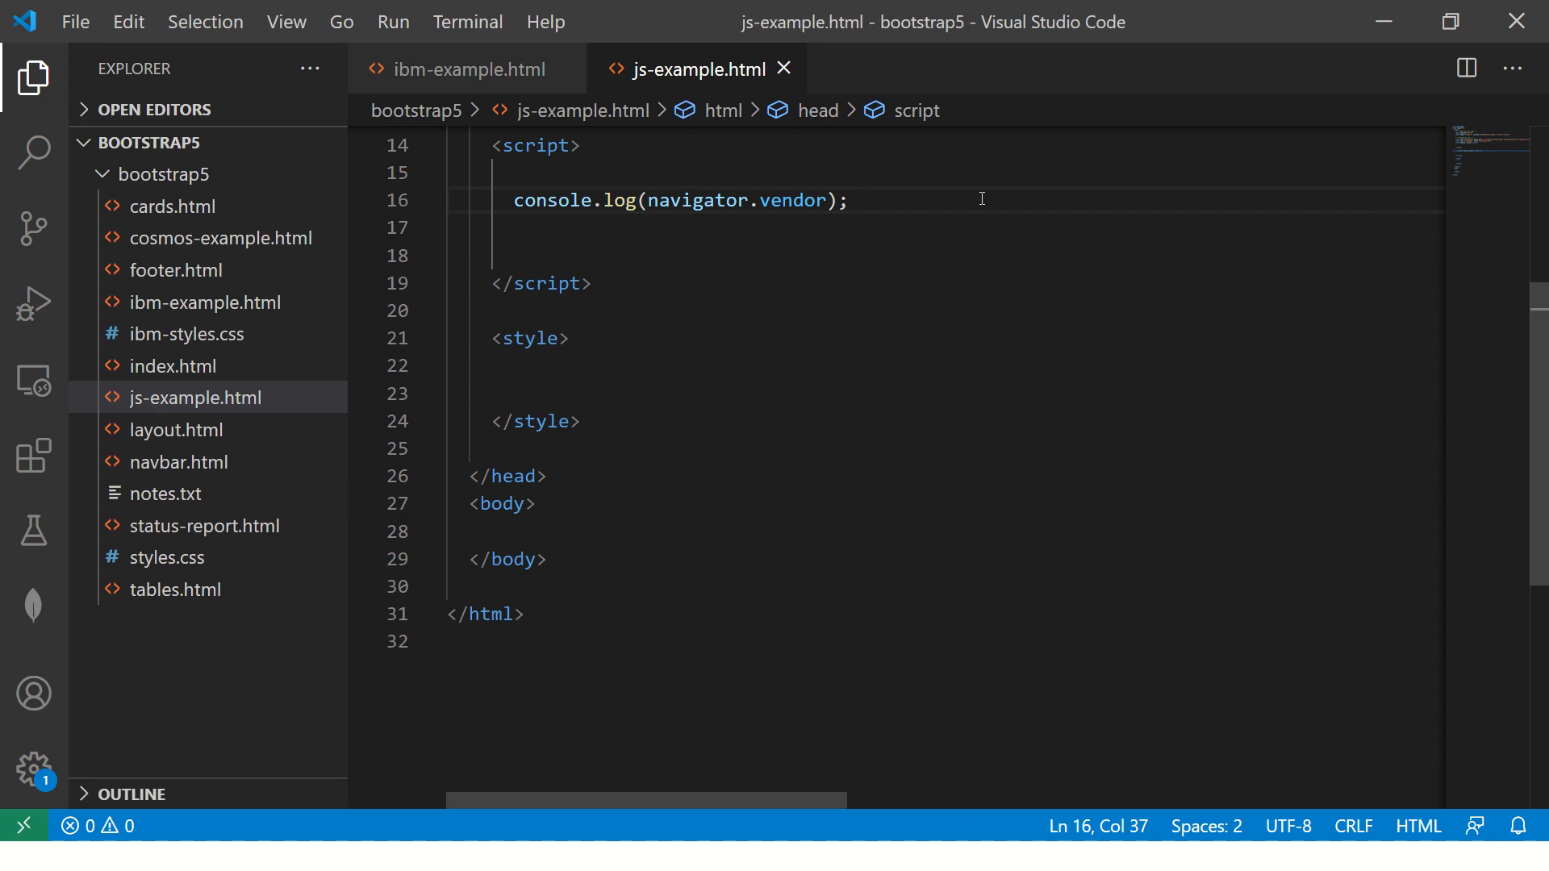
text(co)
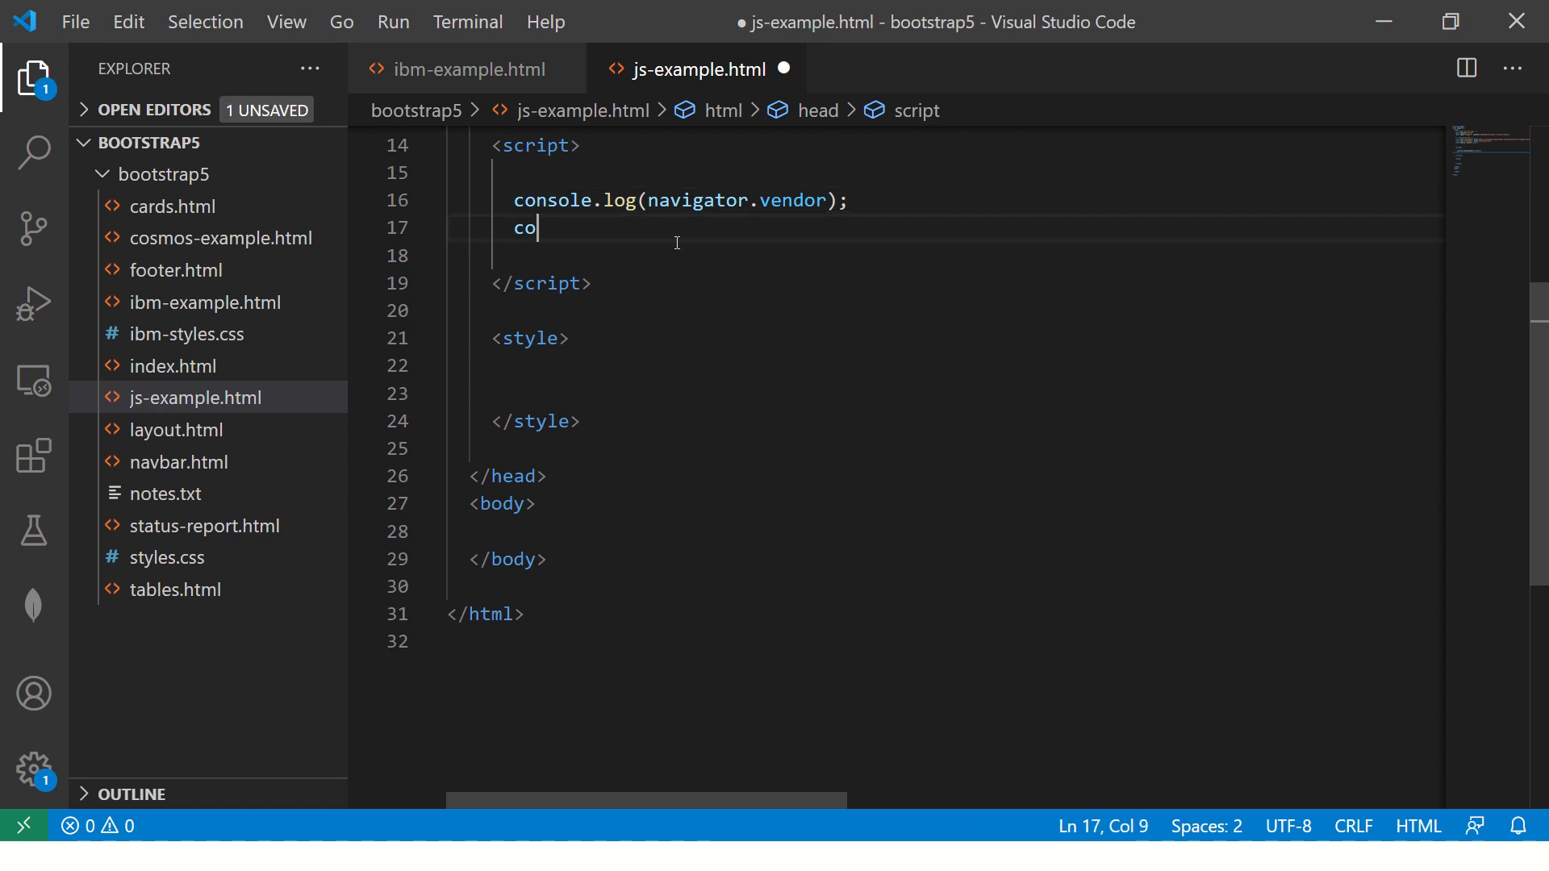
text(nsole.log(b)
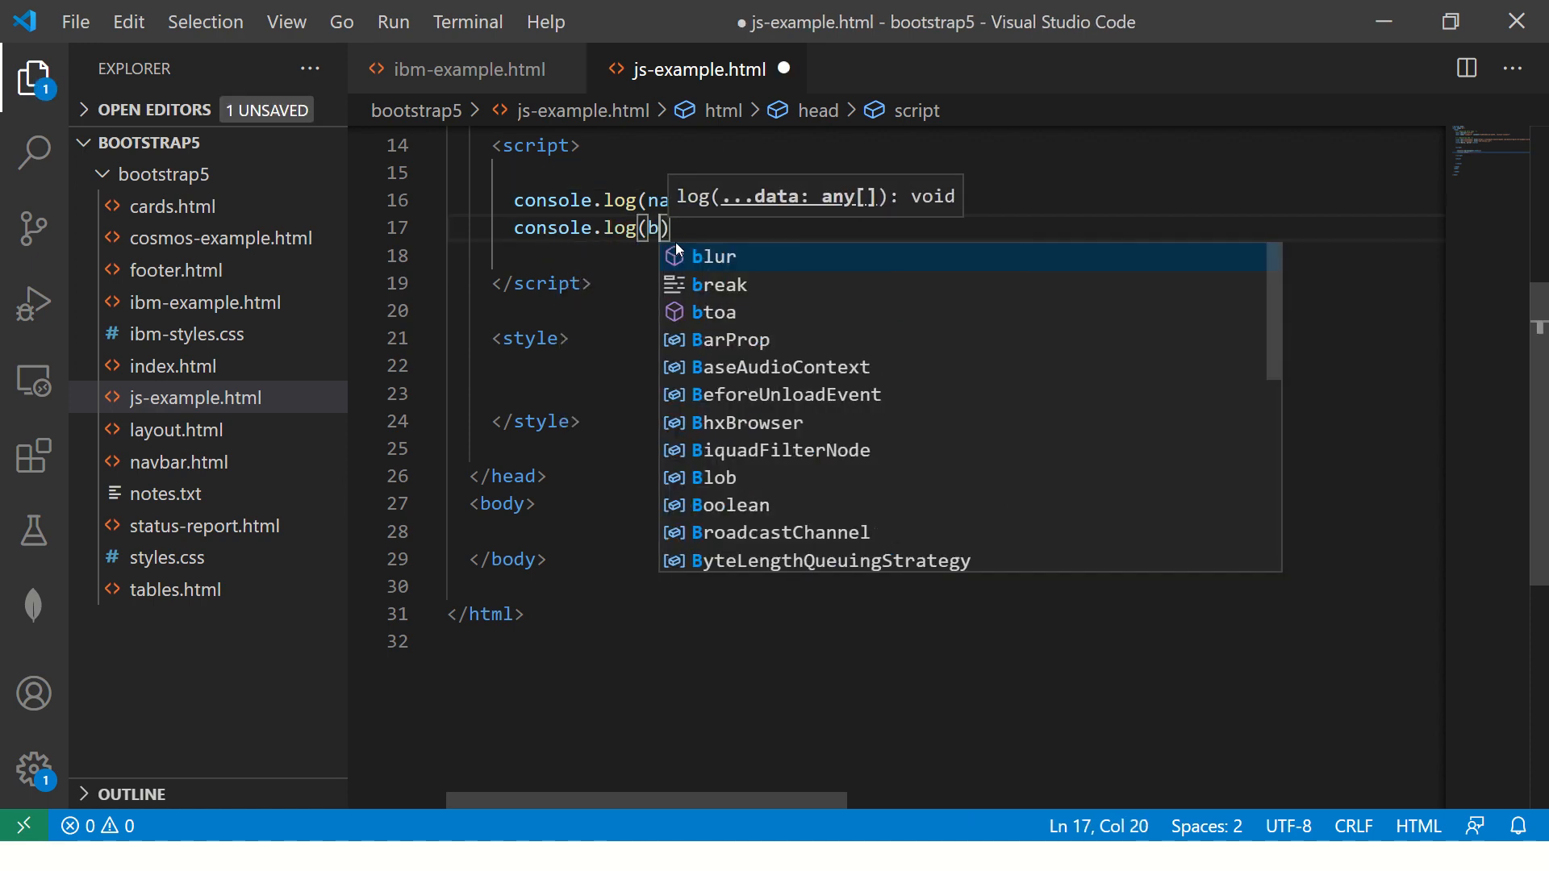
text(avi)
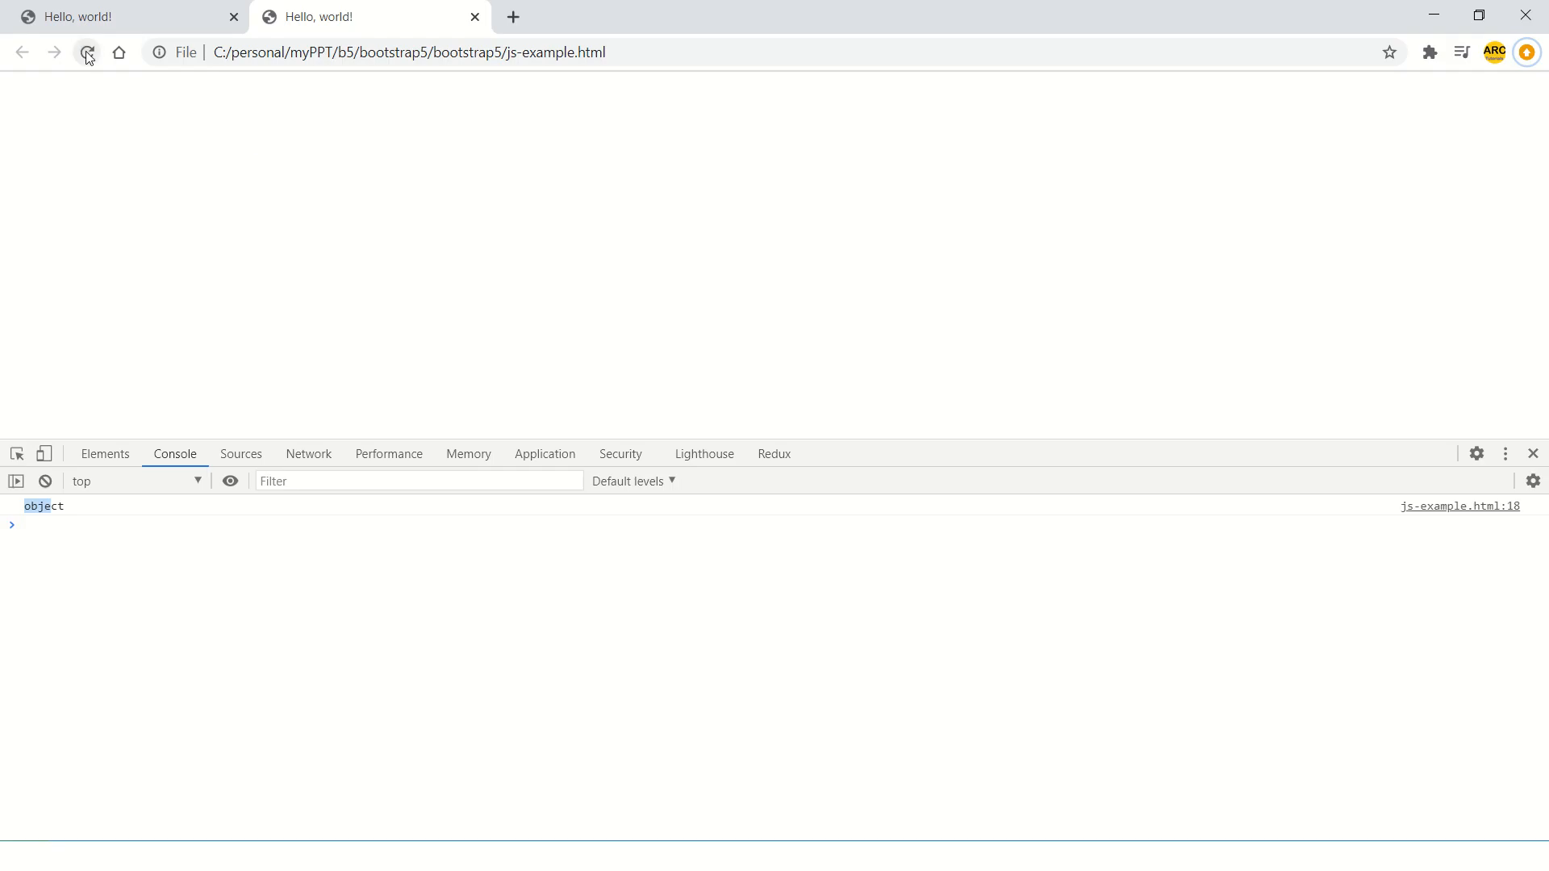
Step: Reload js-example.html so the console prints Google Inc. and Win32
click(87, 51)
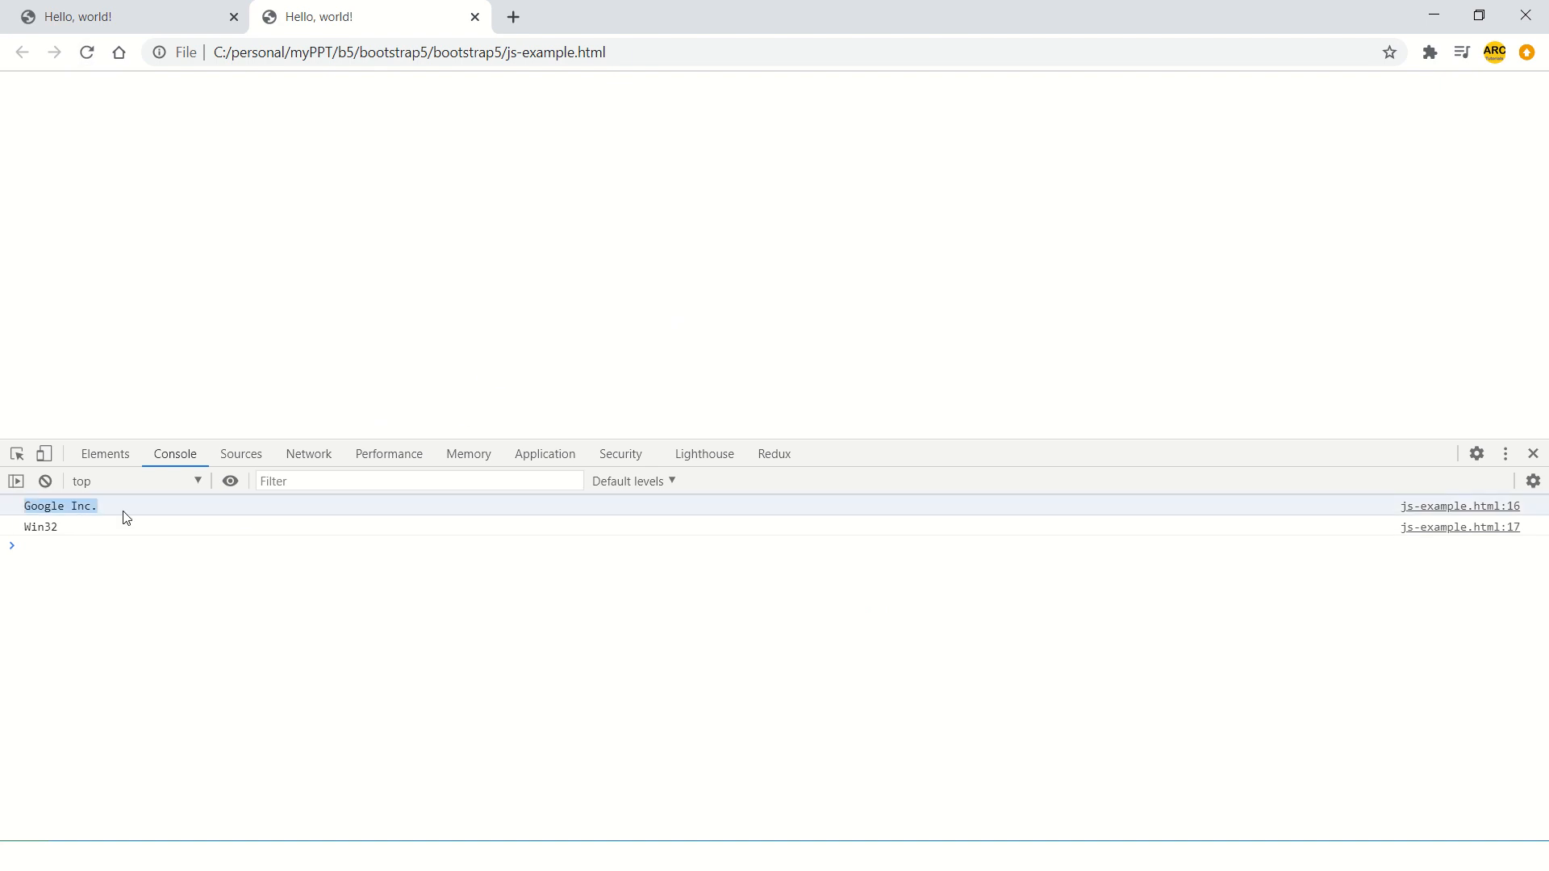
mouse_move(6, 534)
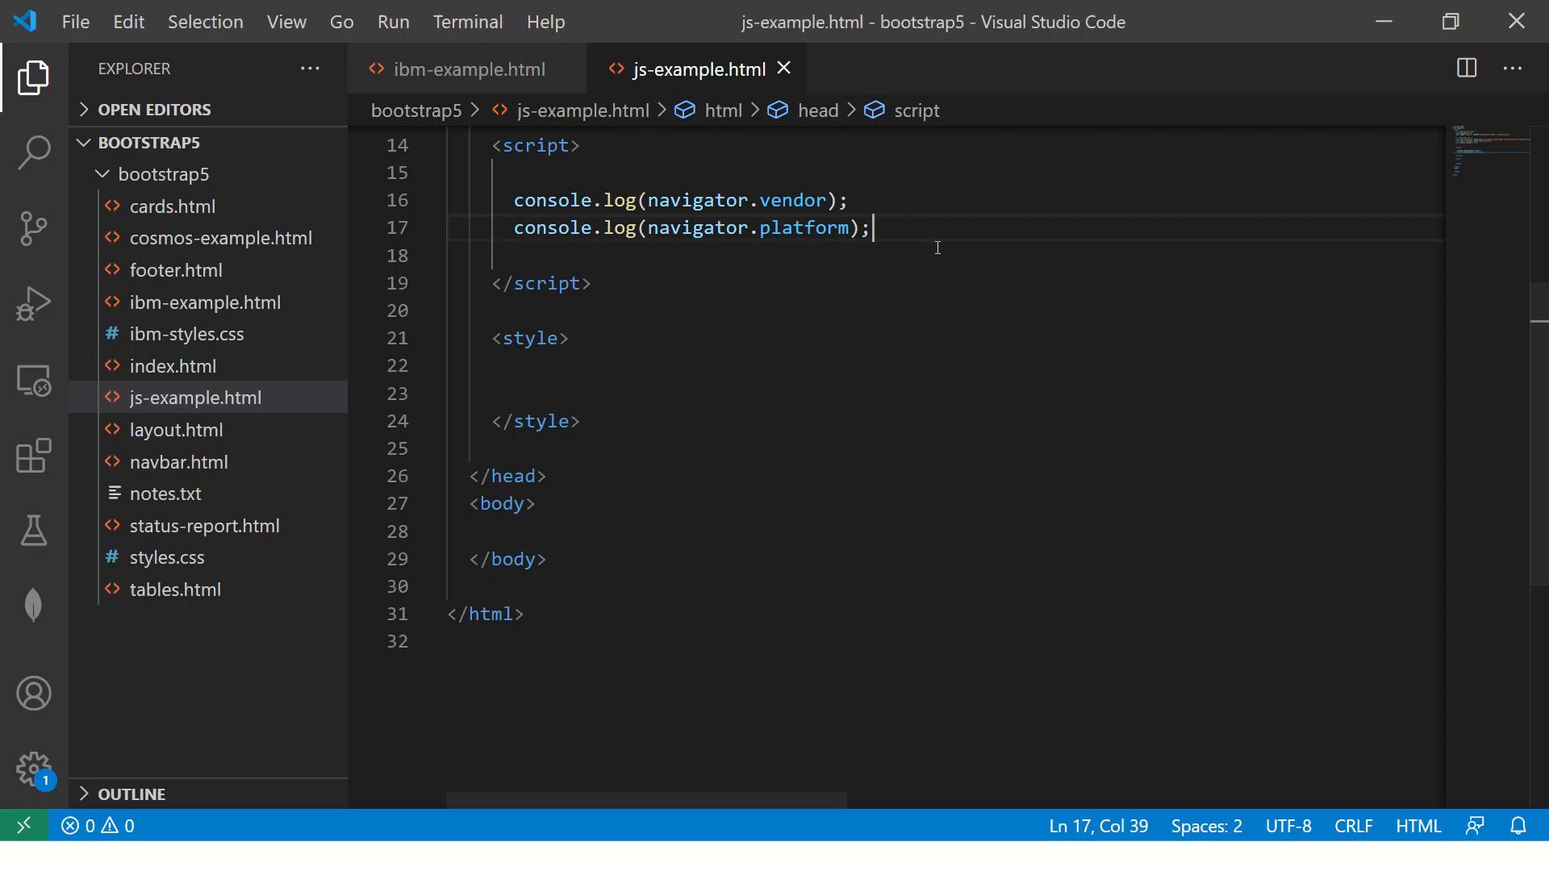
Step: Add console.log lines for navigator.product, productSub, permissions and appName, then save
double_click(790, 200)
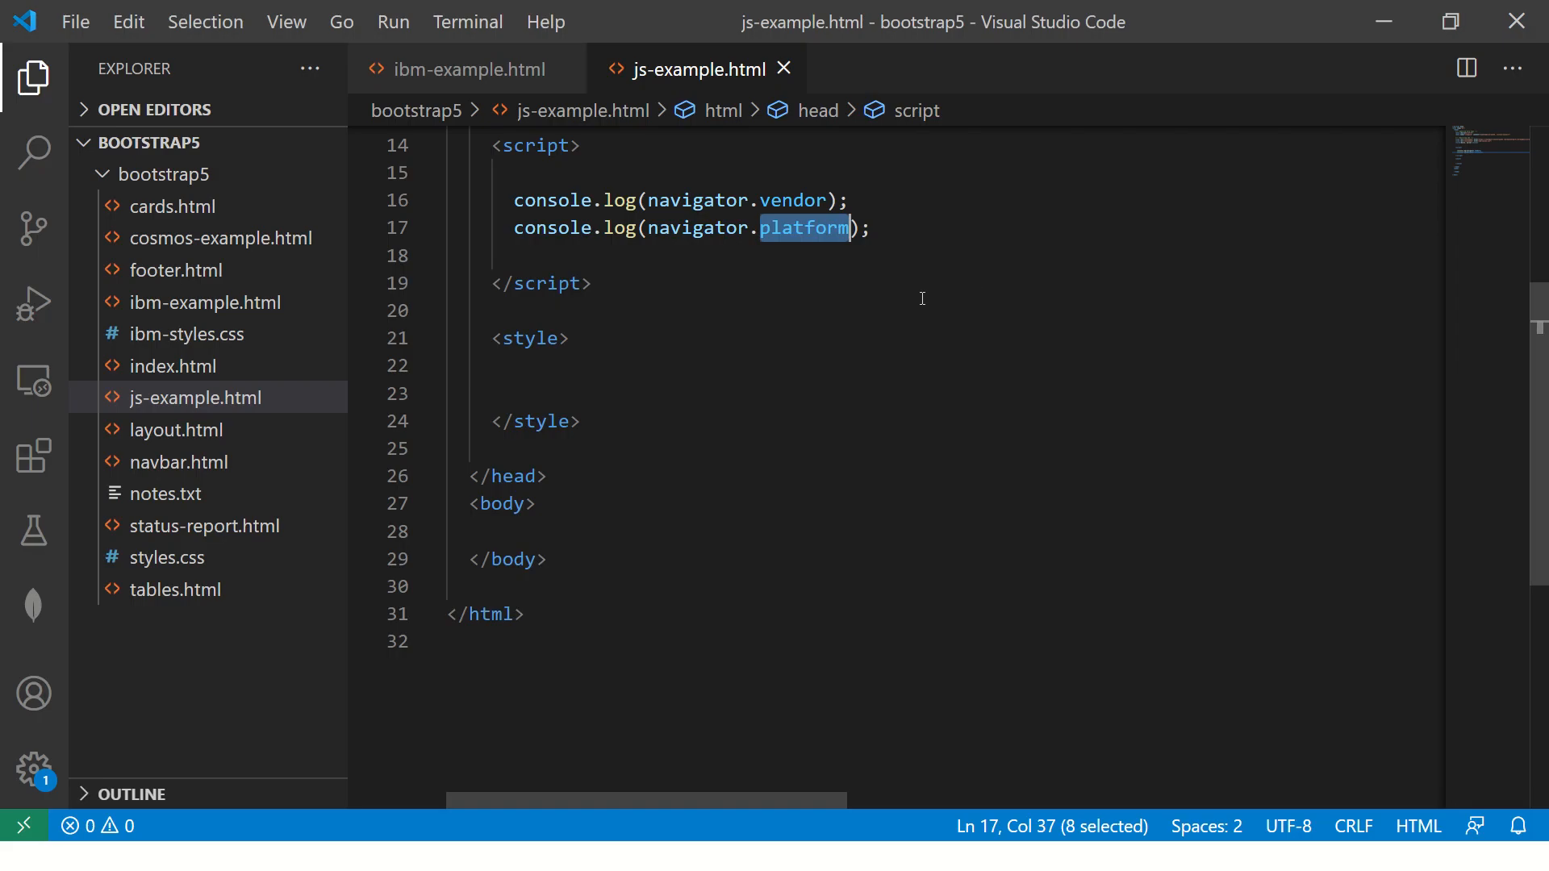
triple_click(681, 227)
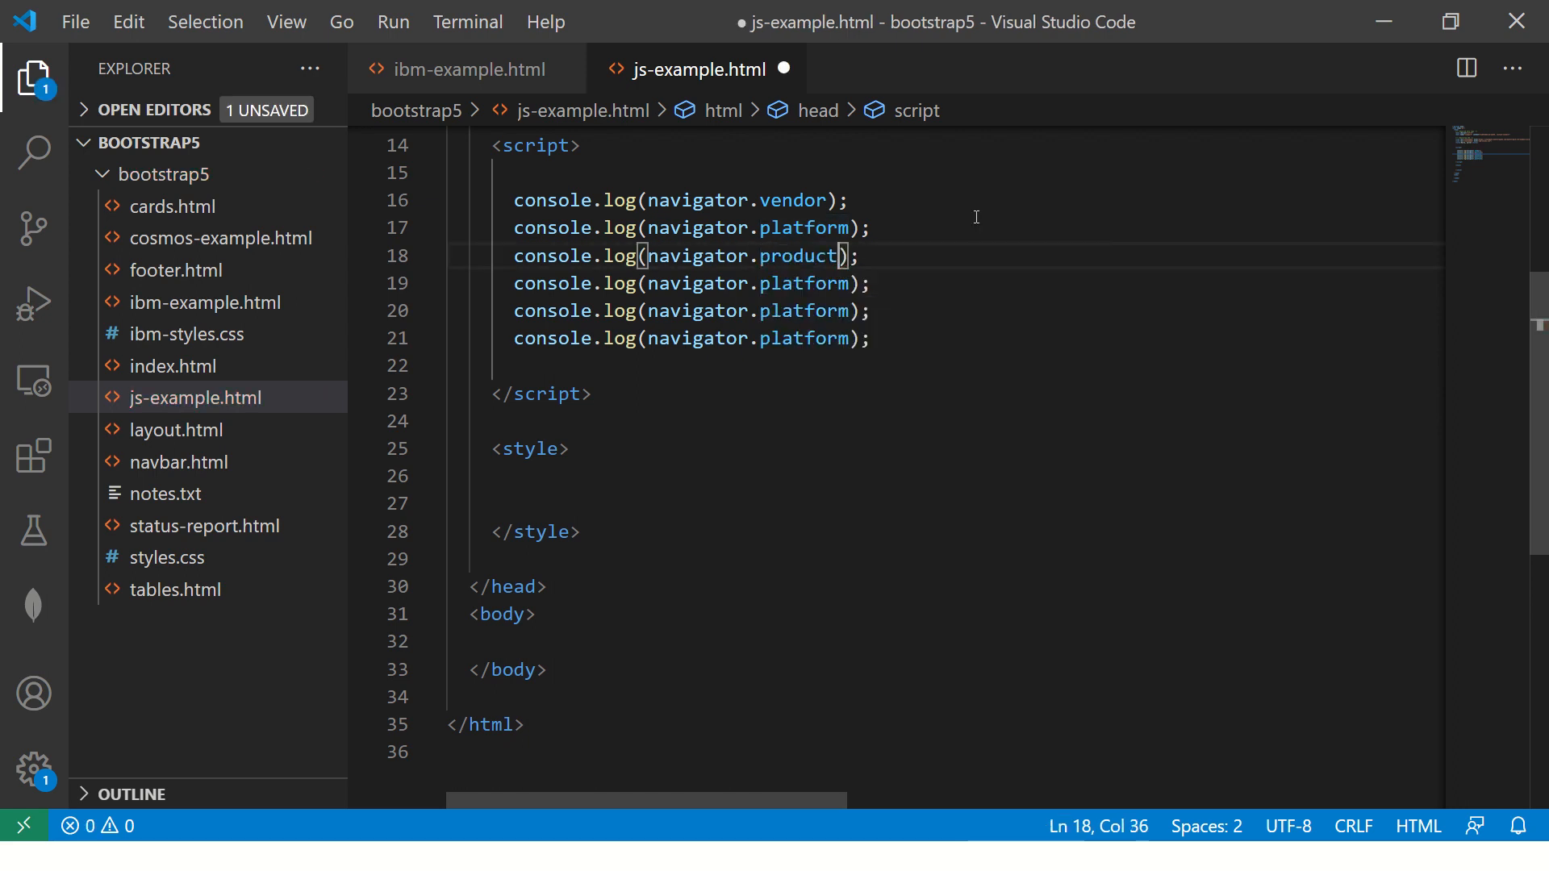
text(productSub)
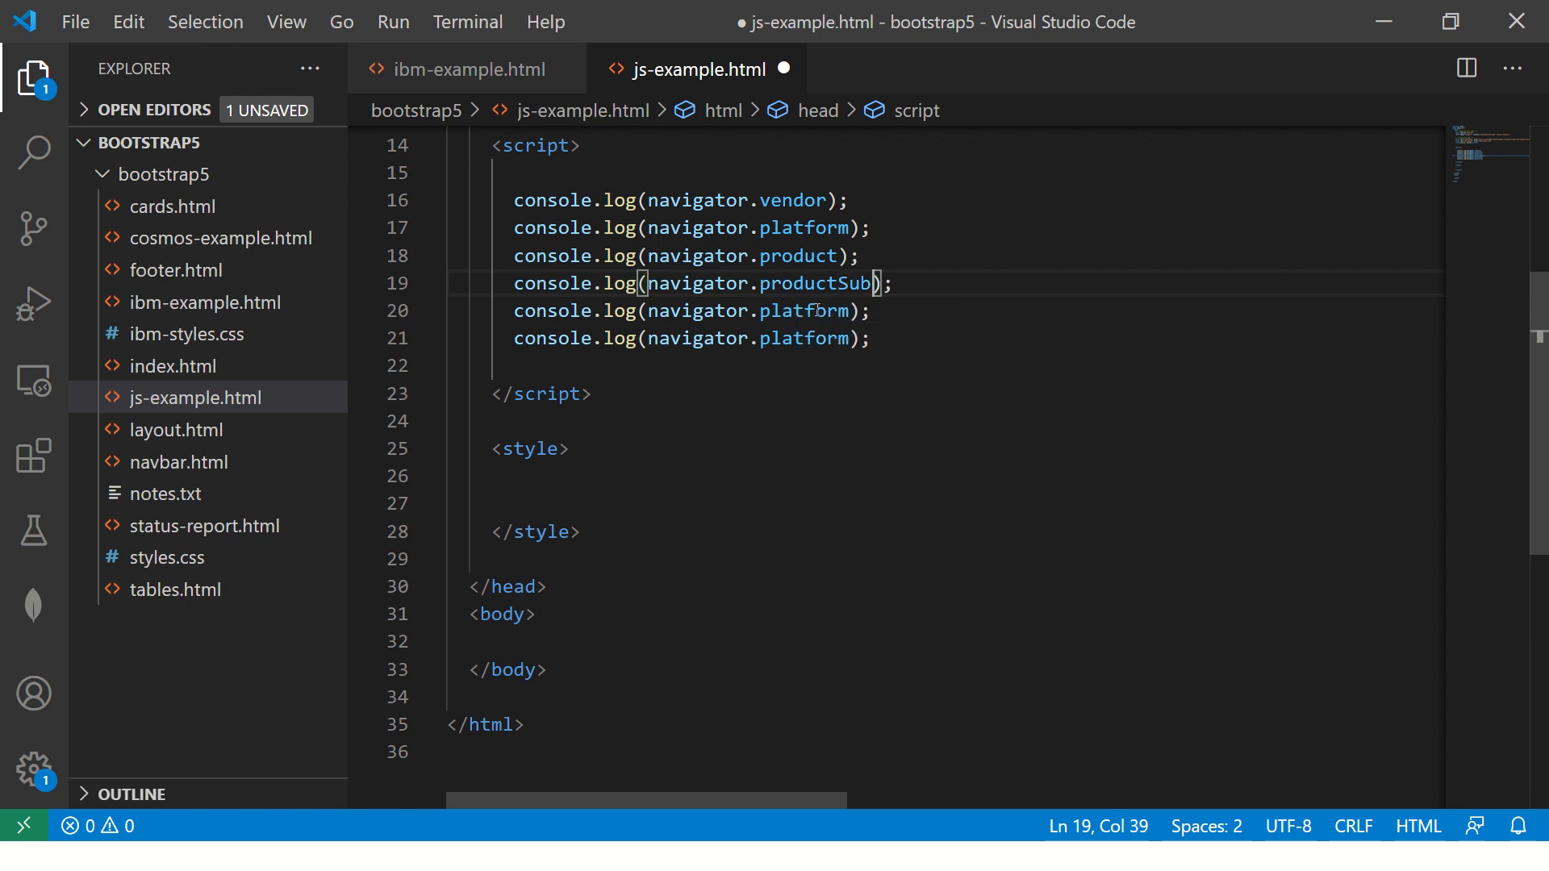
text(permissions)
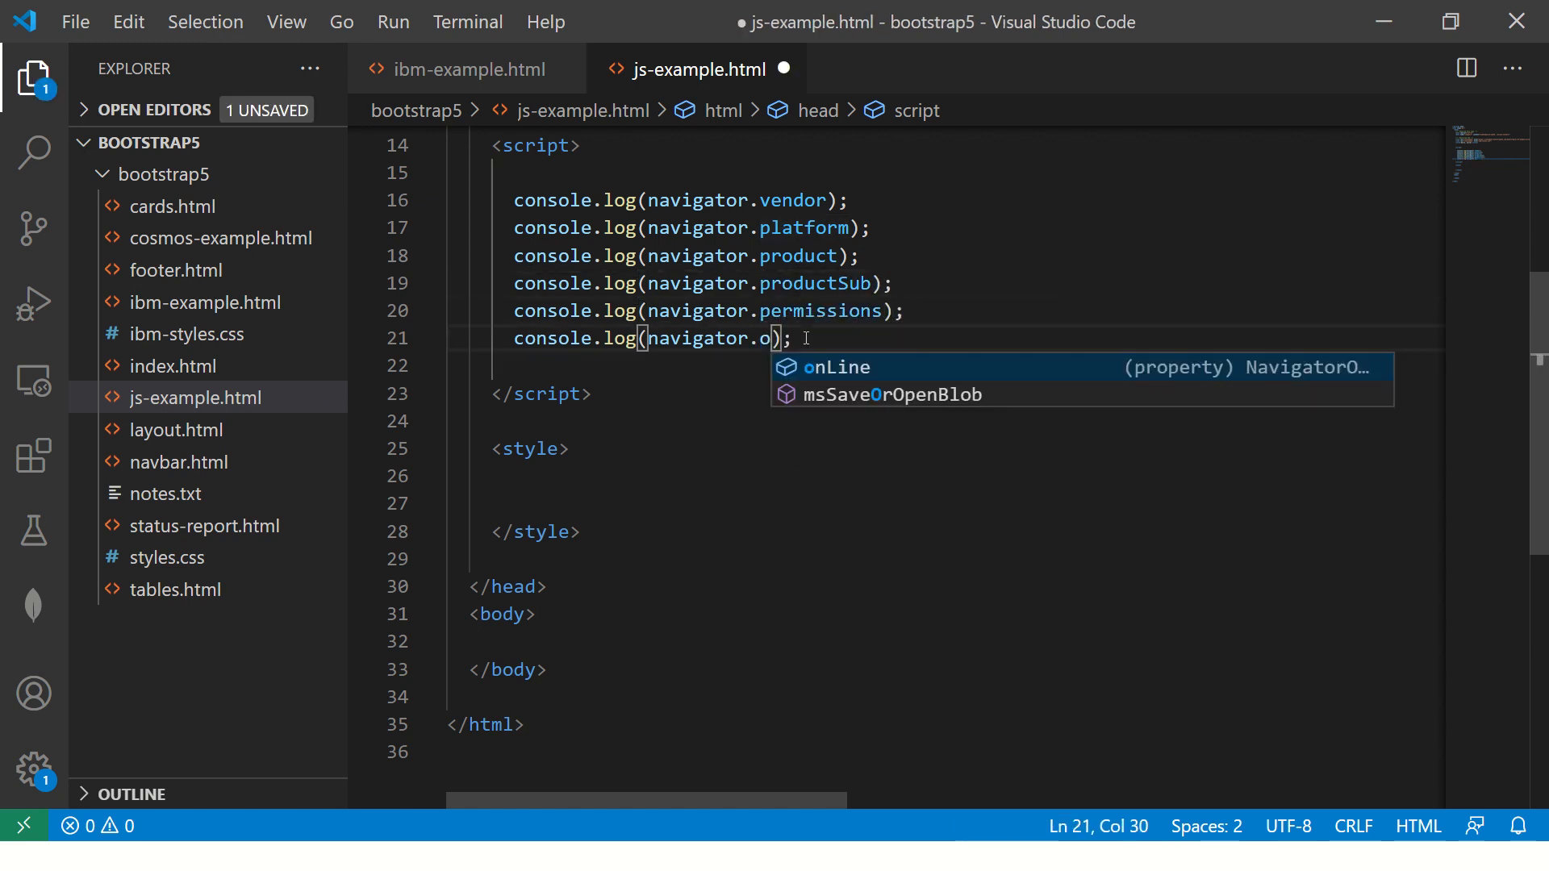
key(Backspace)
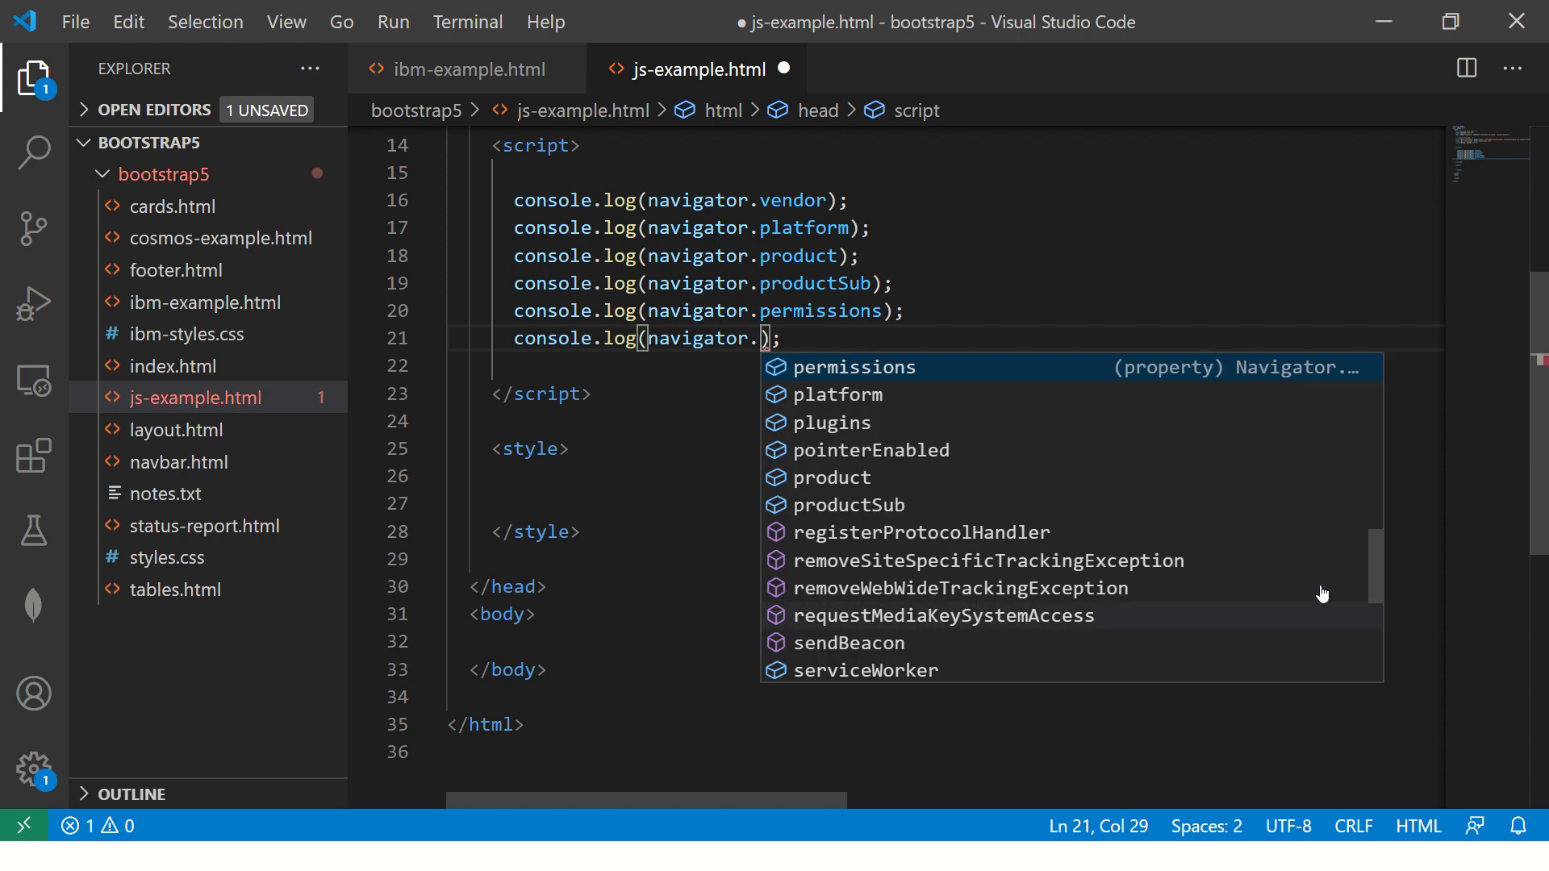
scroll(down, 3)
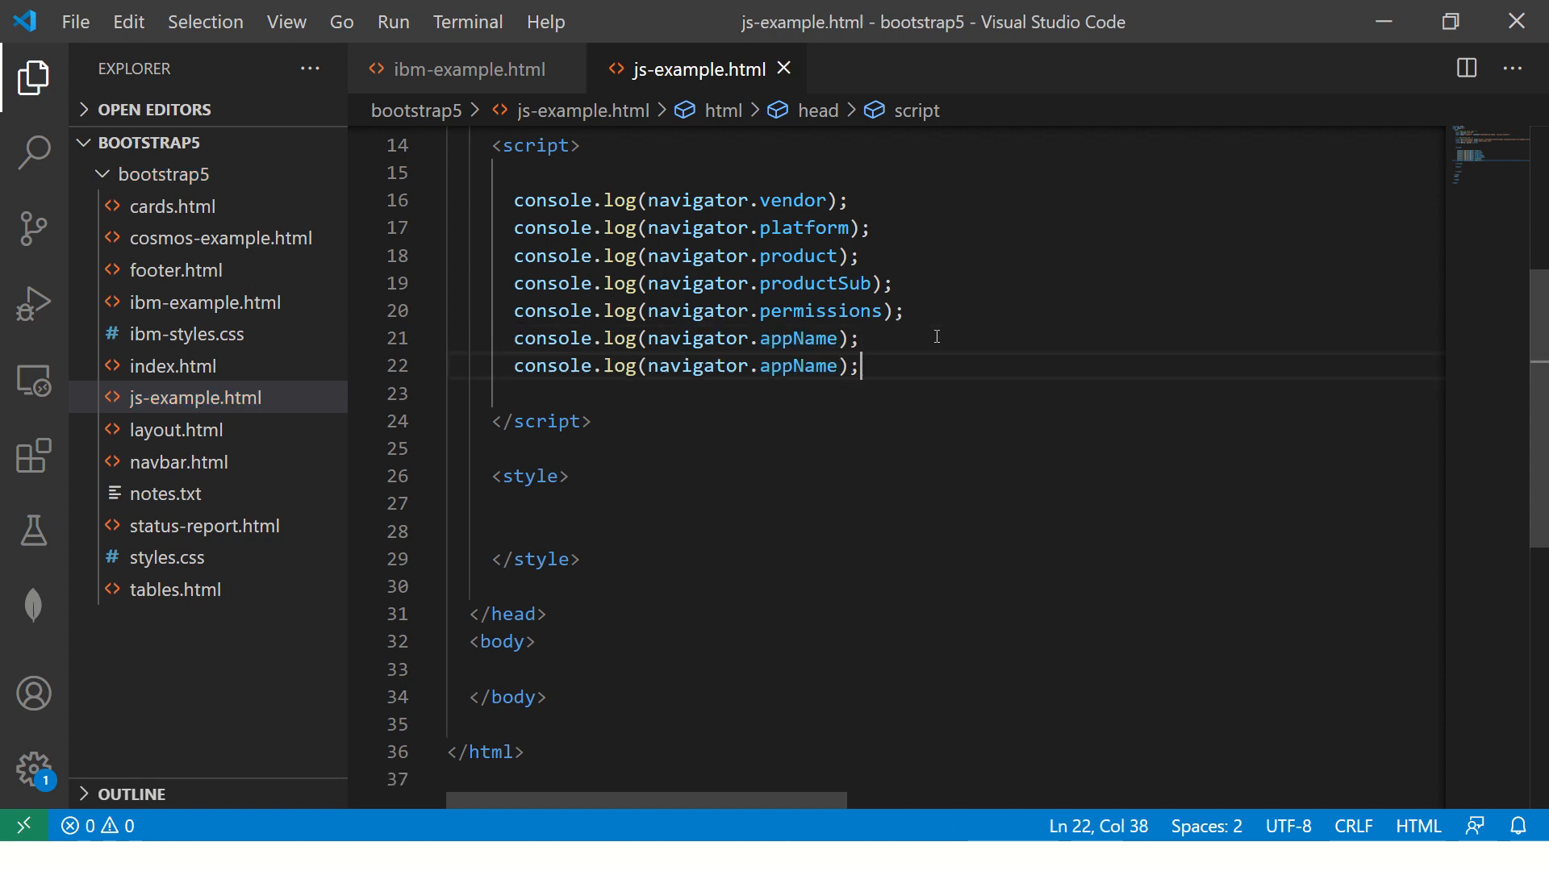
text(app)
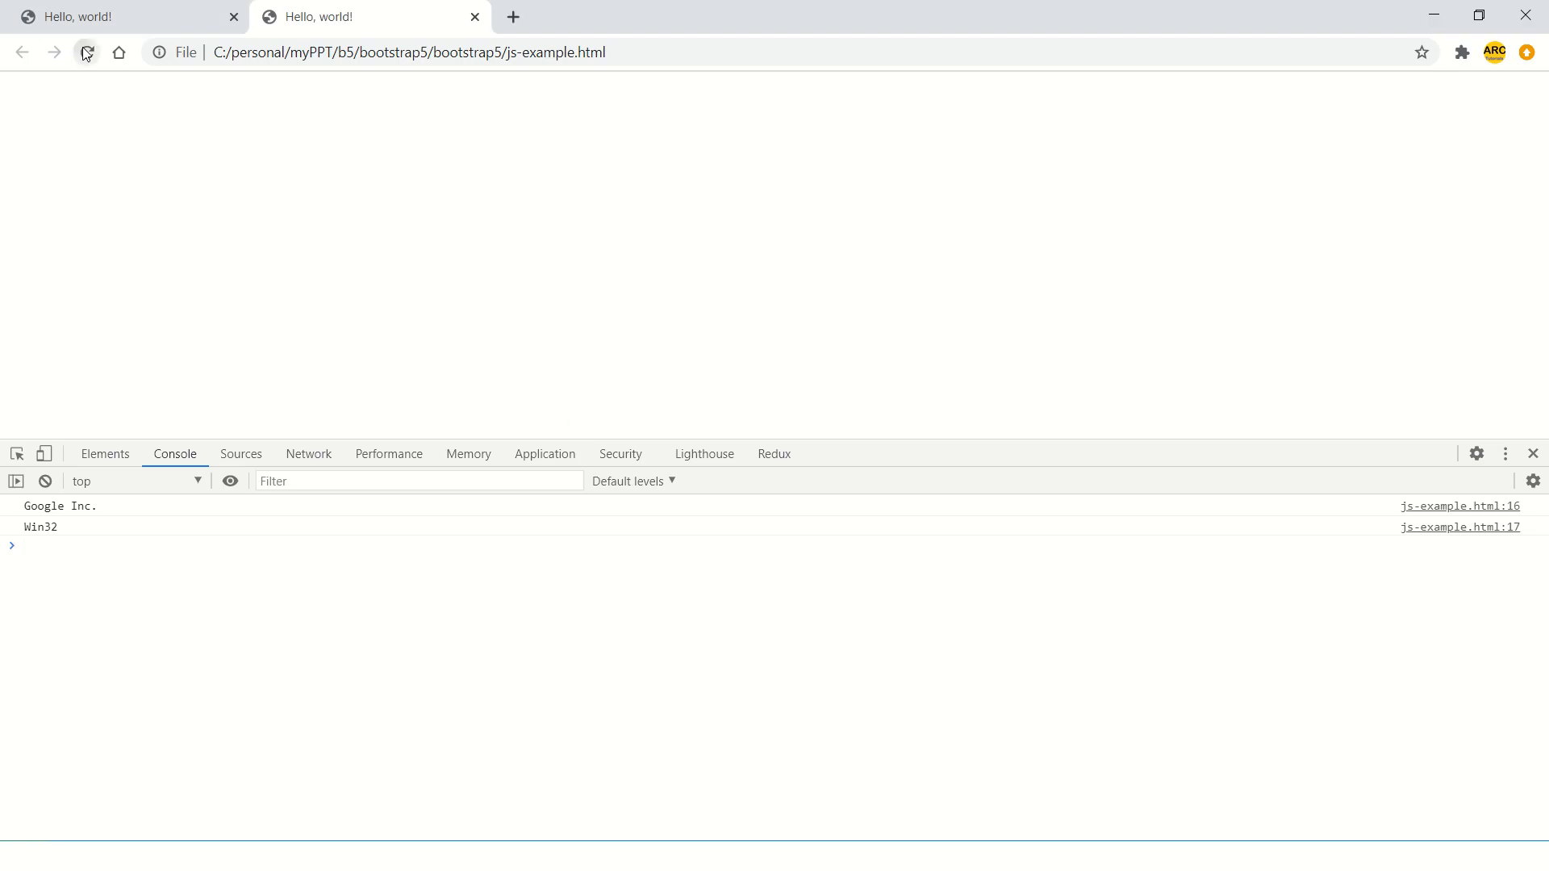
Step: Reload the page so the console lists all eight navigator values, including Gecko and Netscape
click(87, 52)
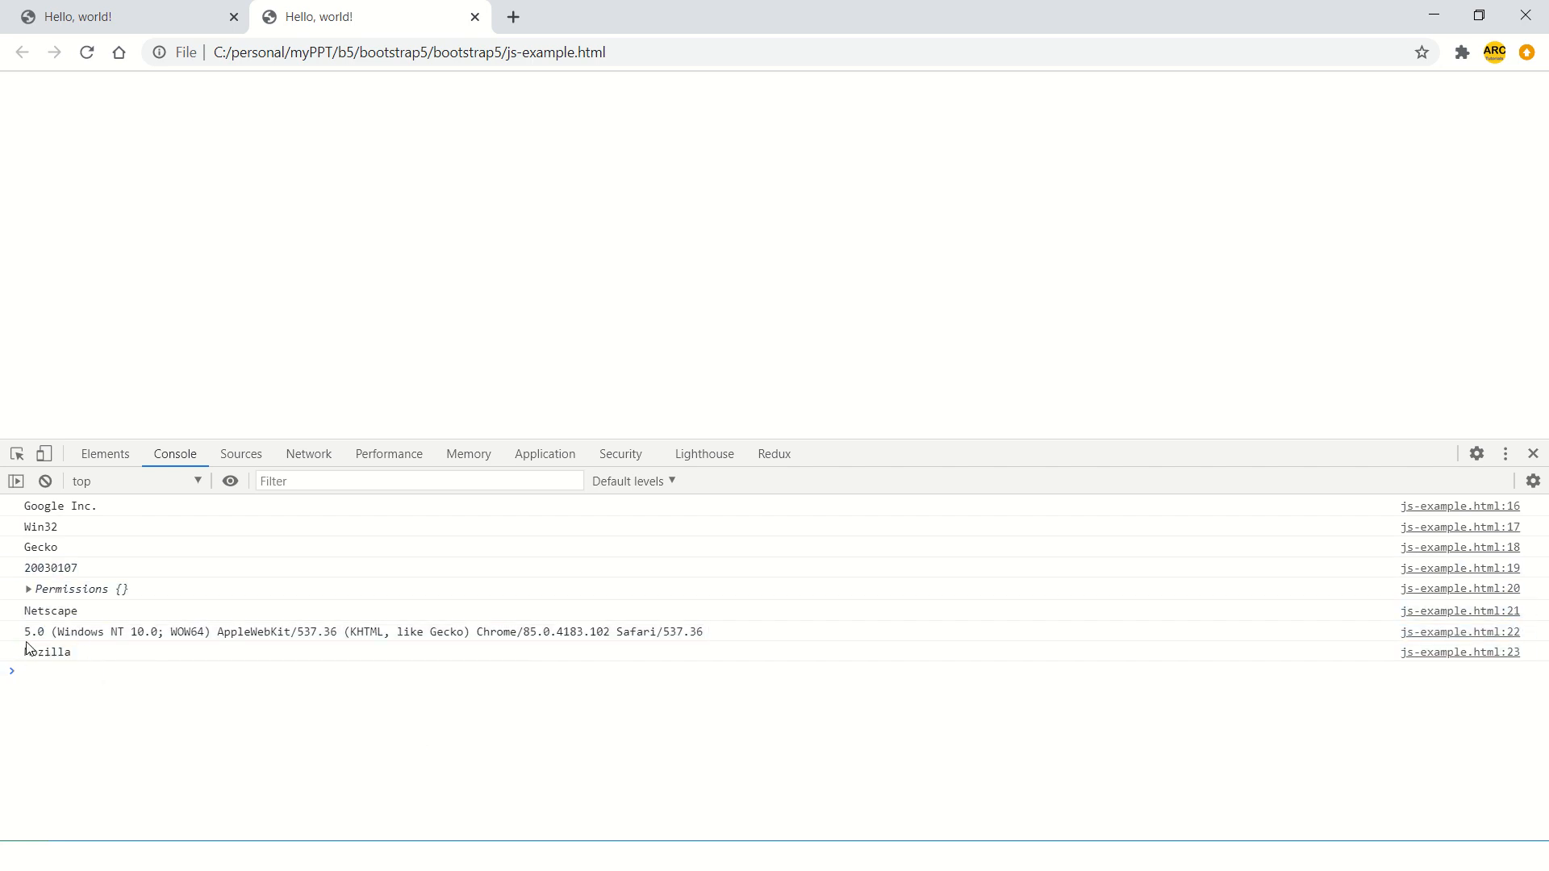
click(363, 630)
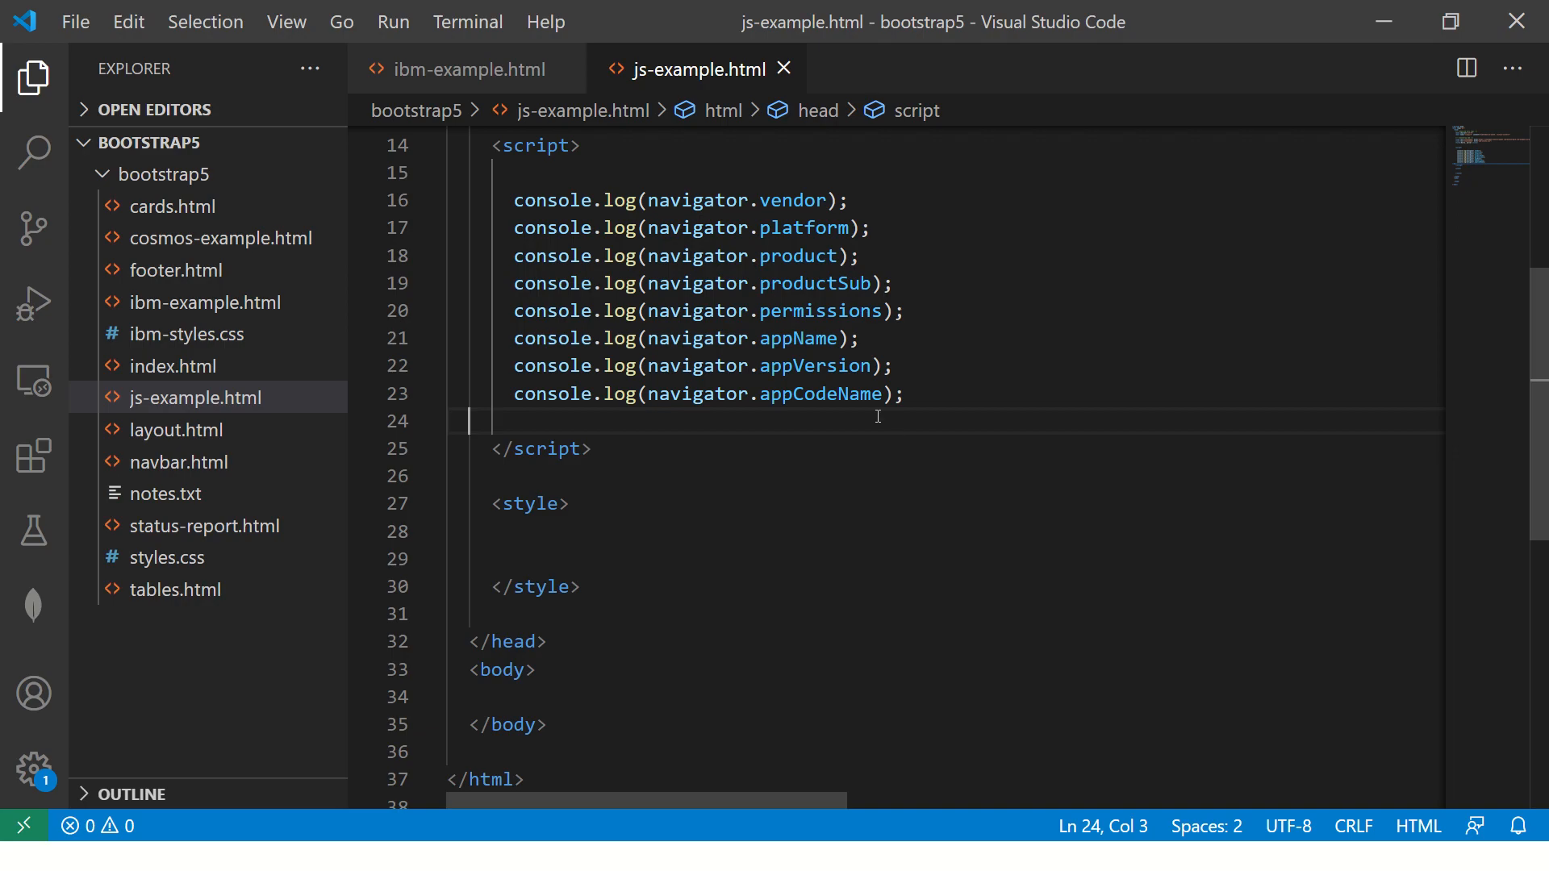
drag(513, 200, 469, 421)
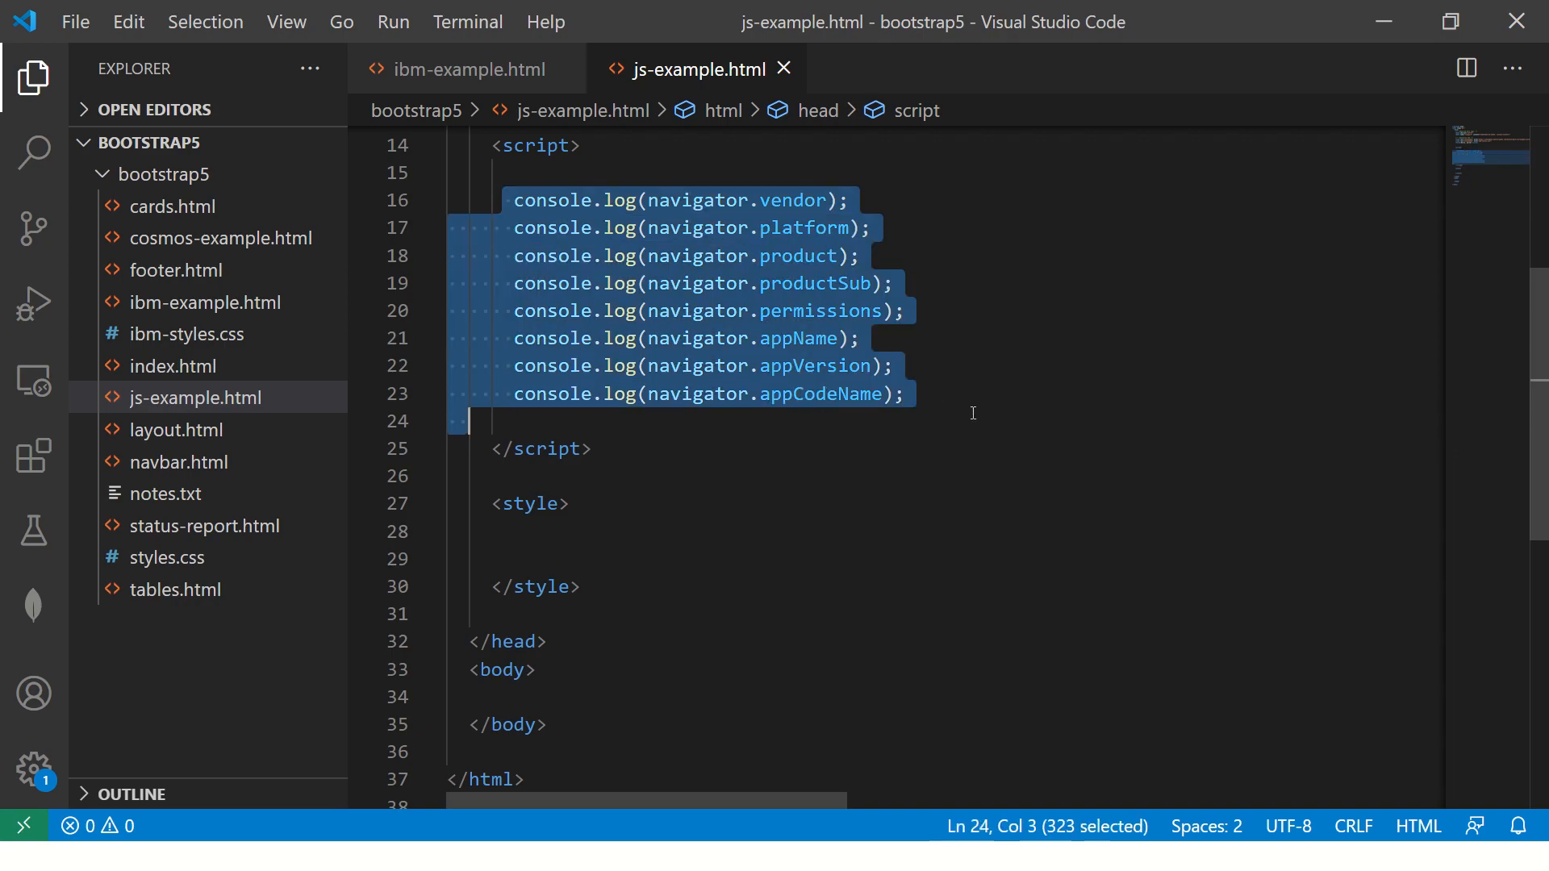
click(1075, 423)
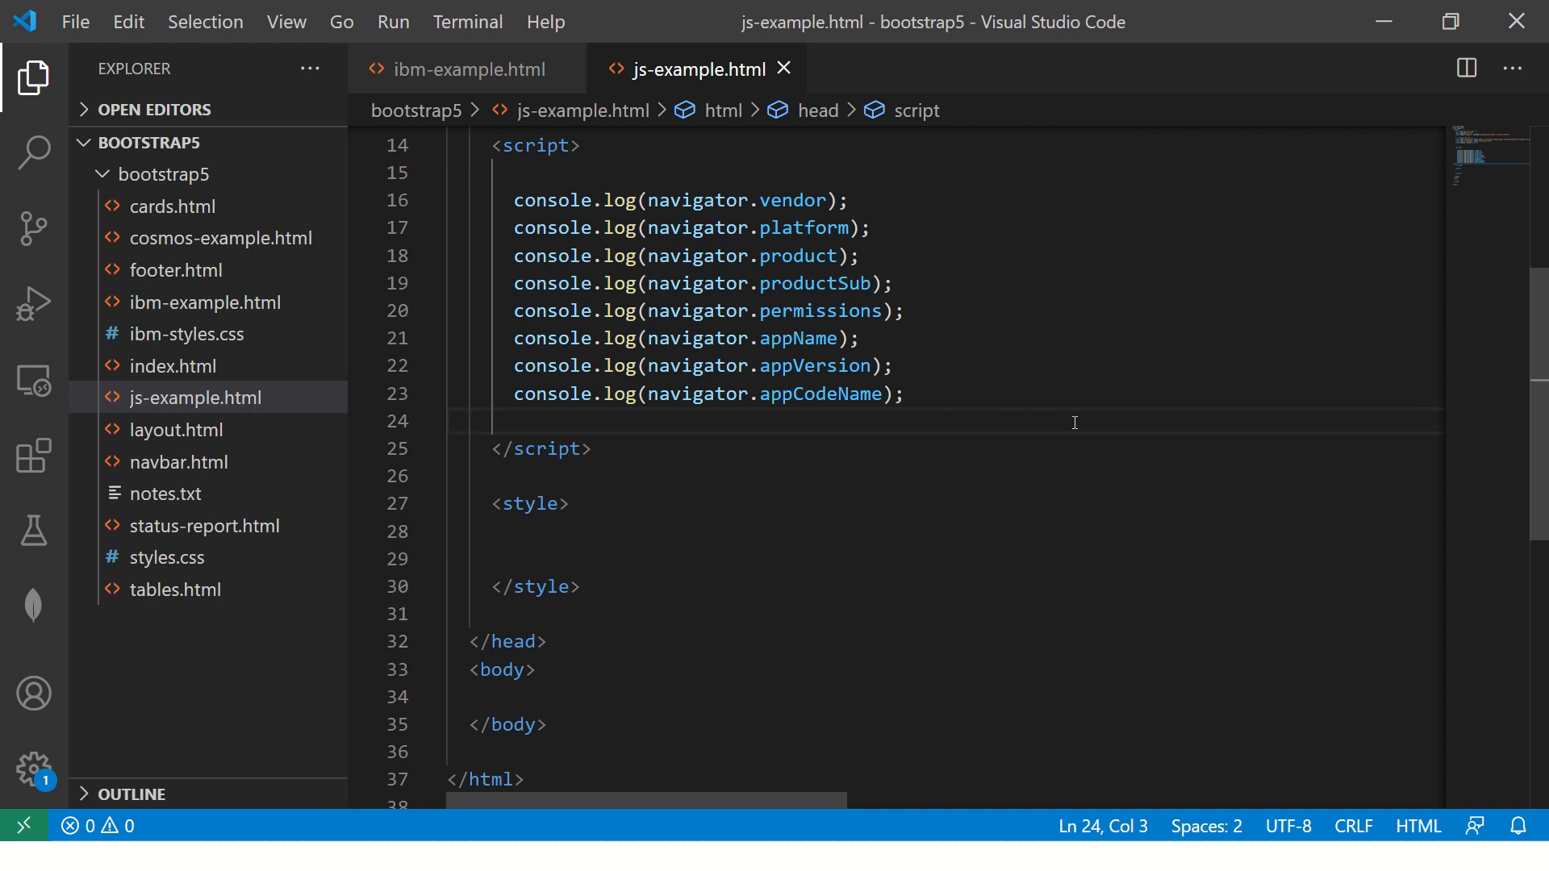
mouse_move(942, 500)
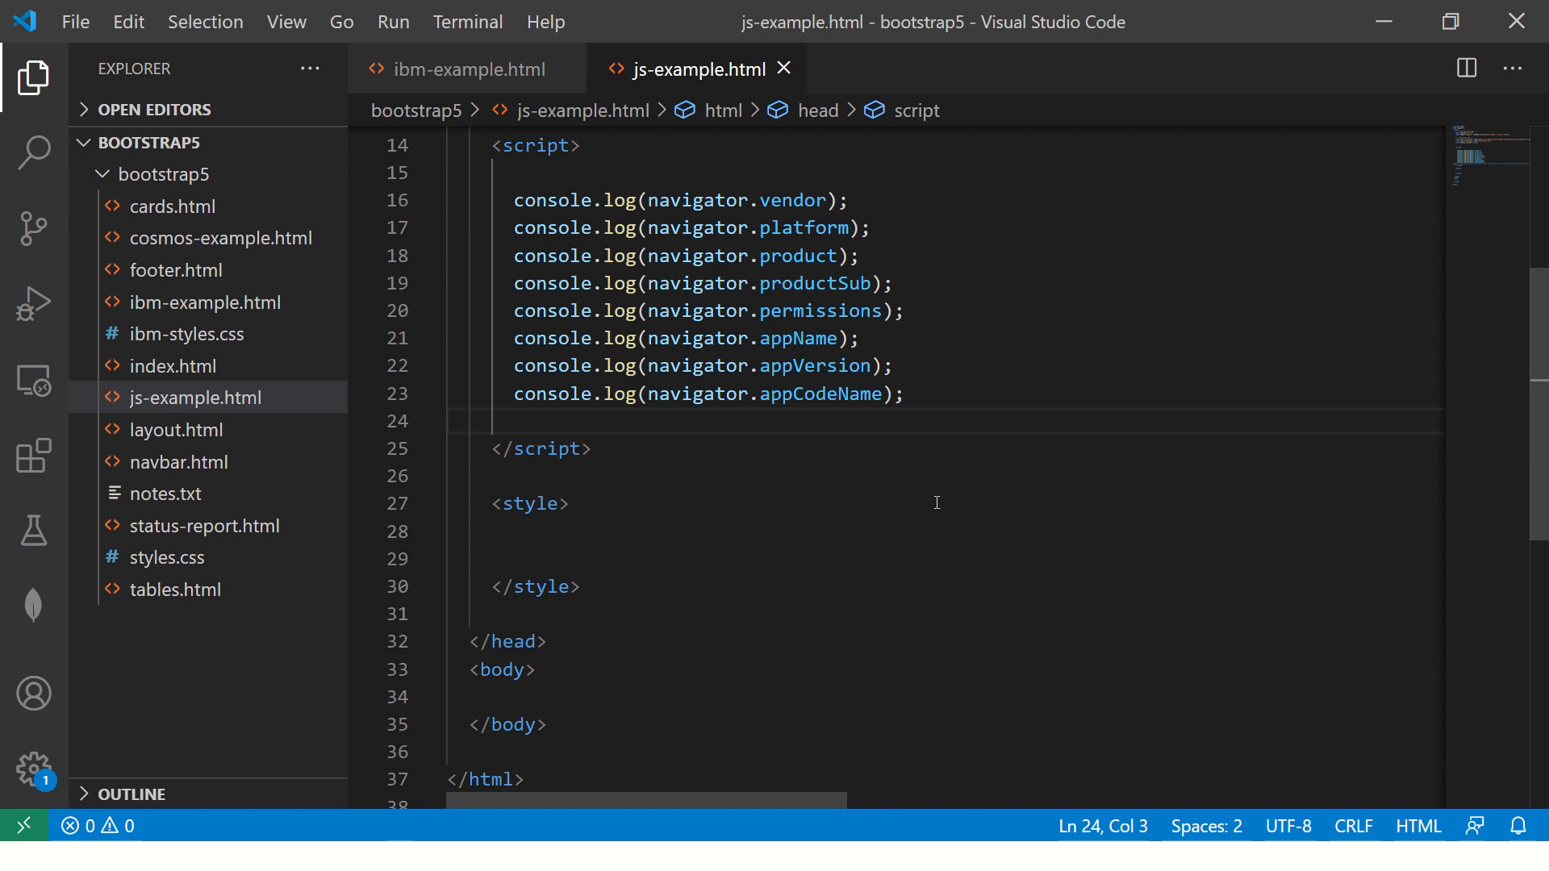
drag(513, 200, 905, 309)
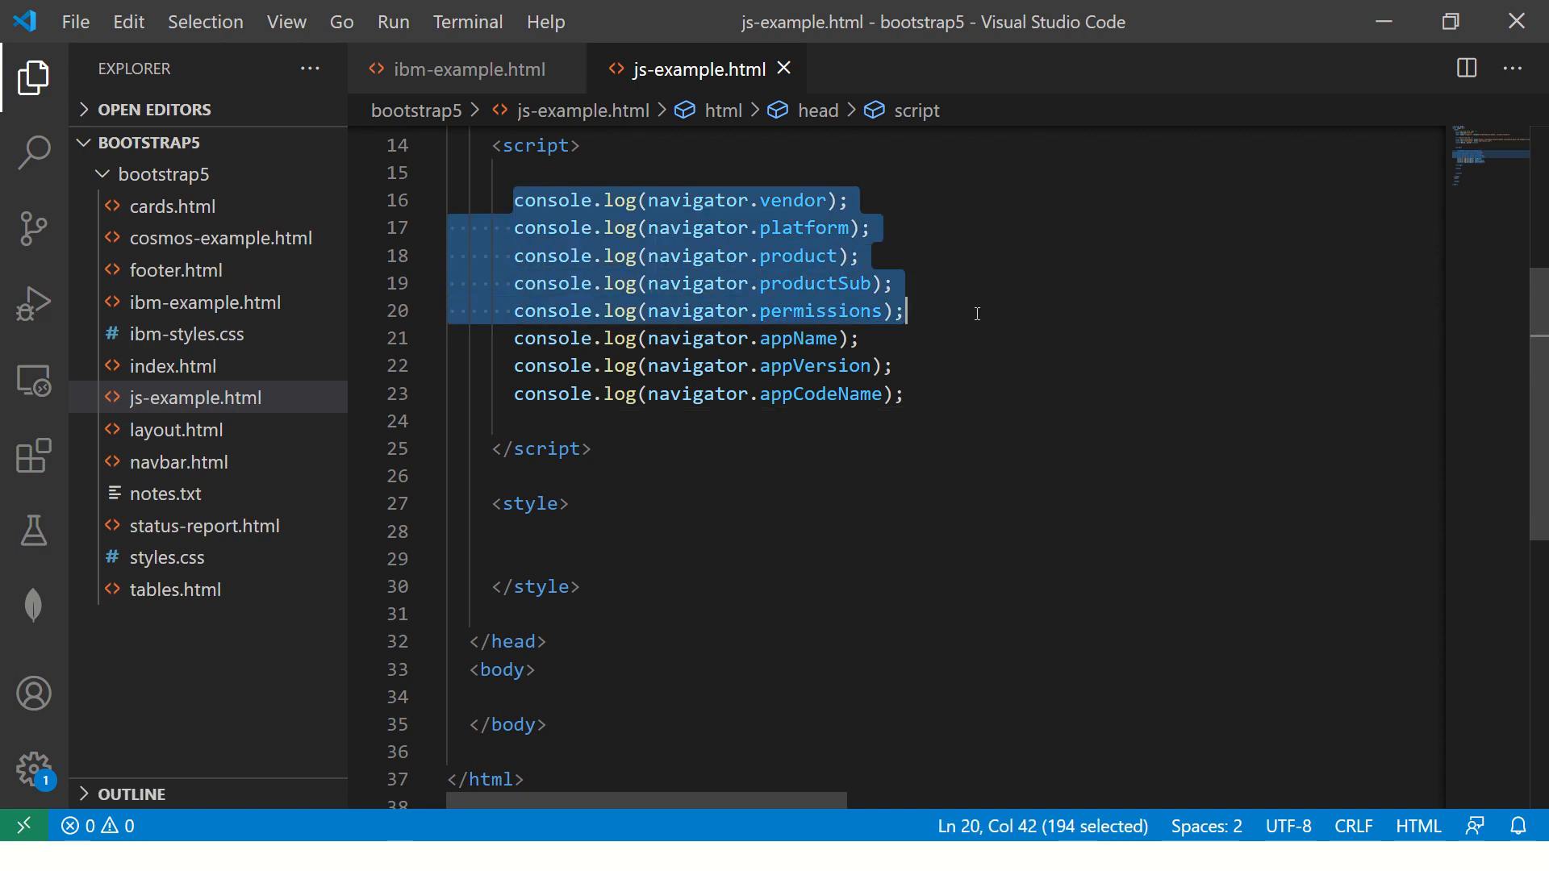
click(592, 448)
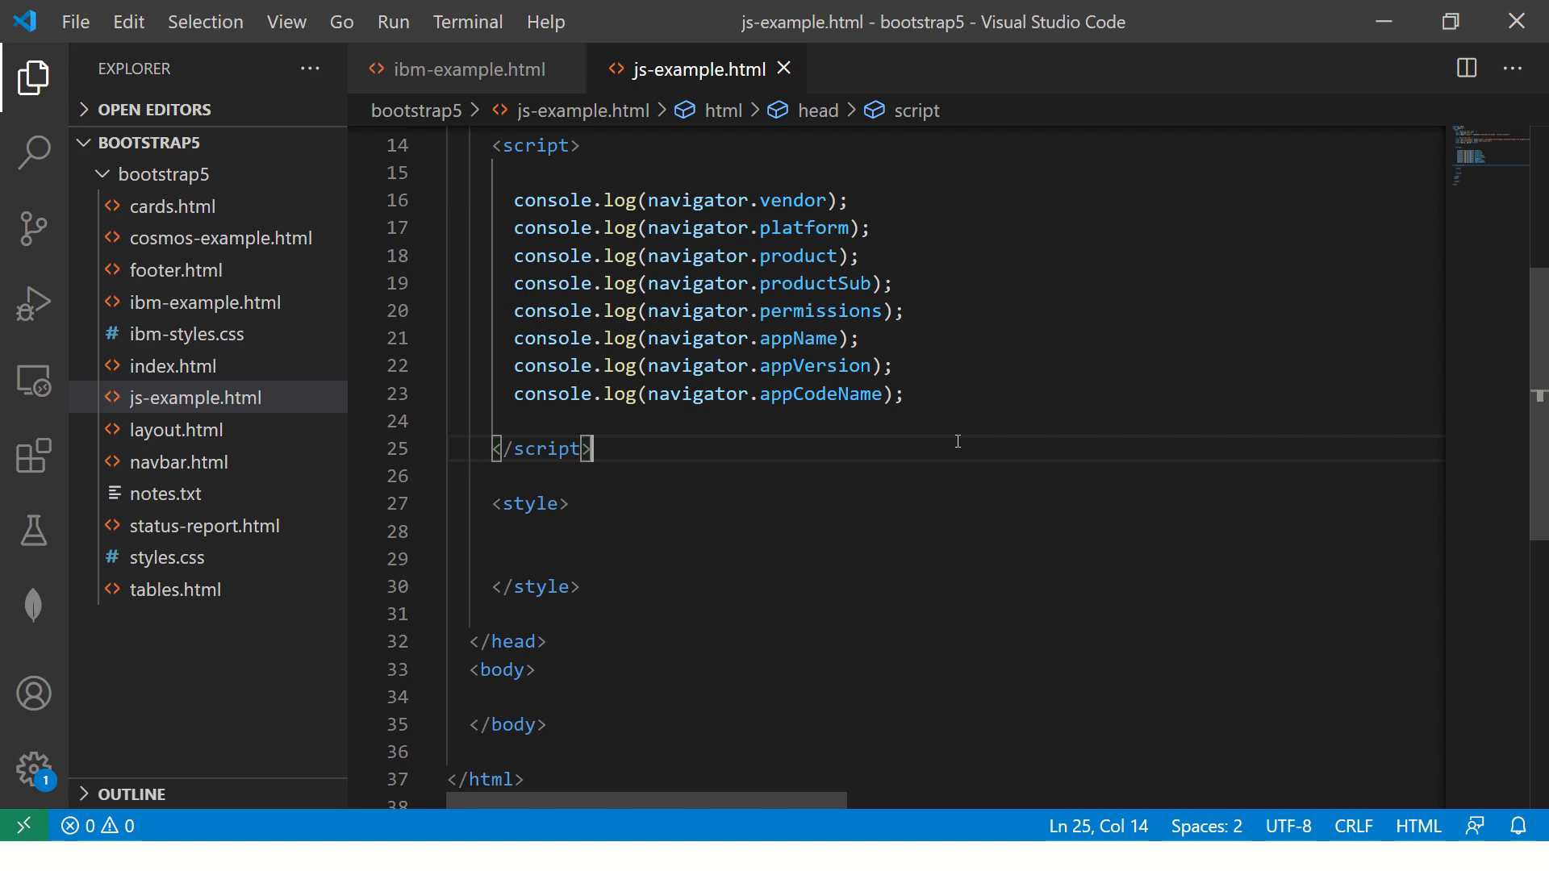
key(alt+tab)
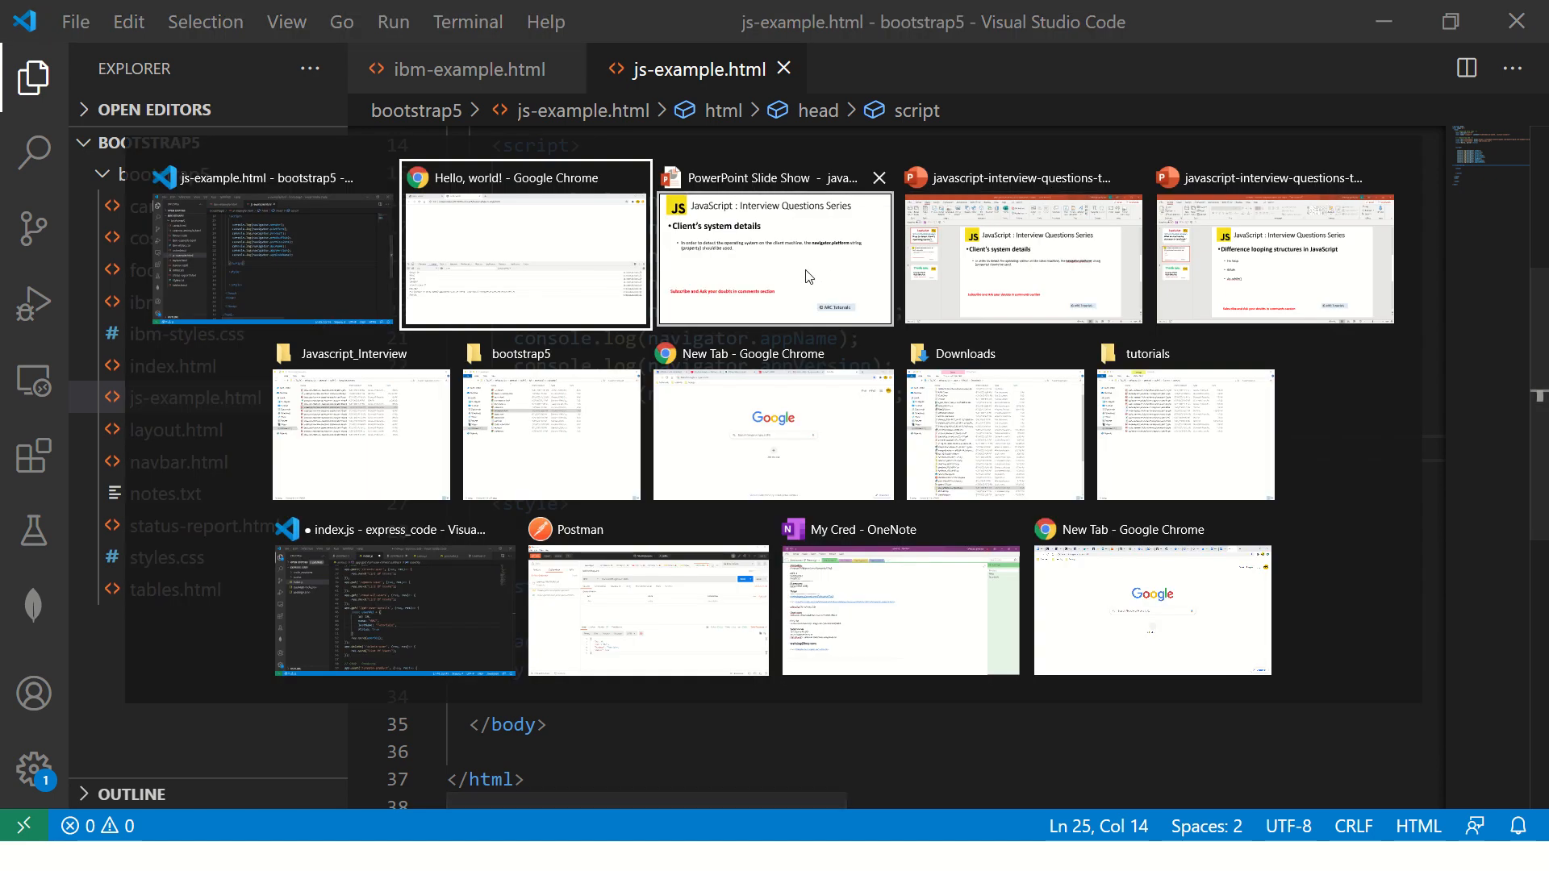